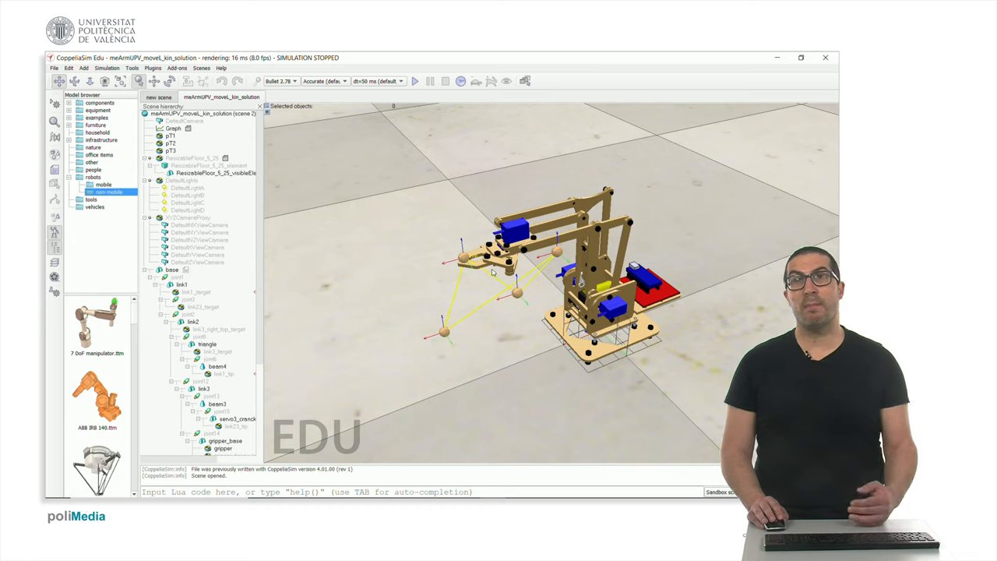
{"action": "mouse_move", "coordinate": [520, 306]}
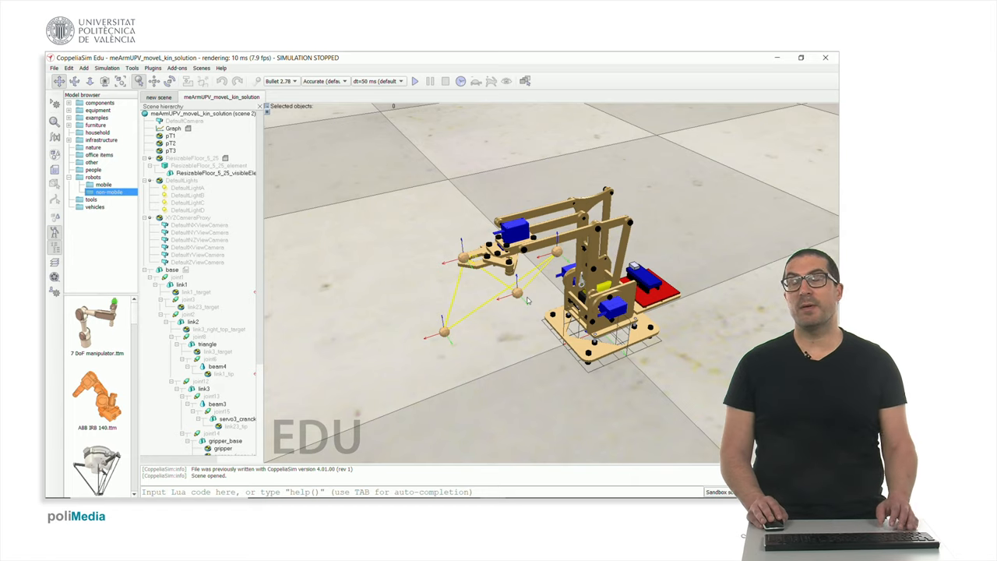
{"action": "mouse_move", "coordinate": [530, 303]}
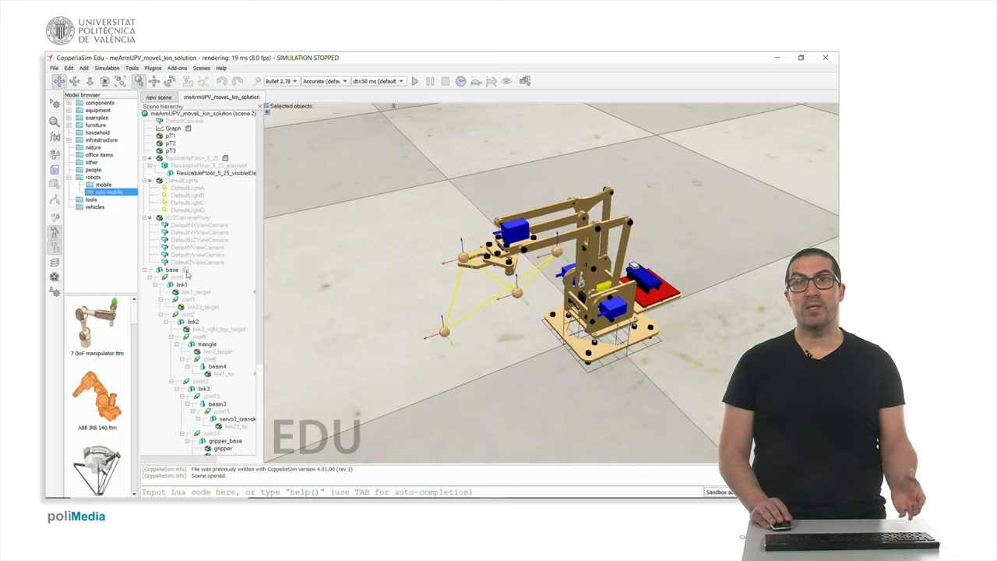
- Open base's child script and scroll to sysCall_init with link parameters and target points
{"action": "double_click", "coordinate": [171, 270]}
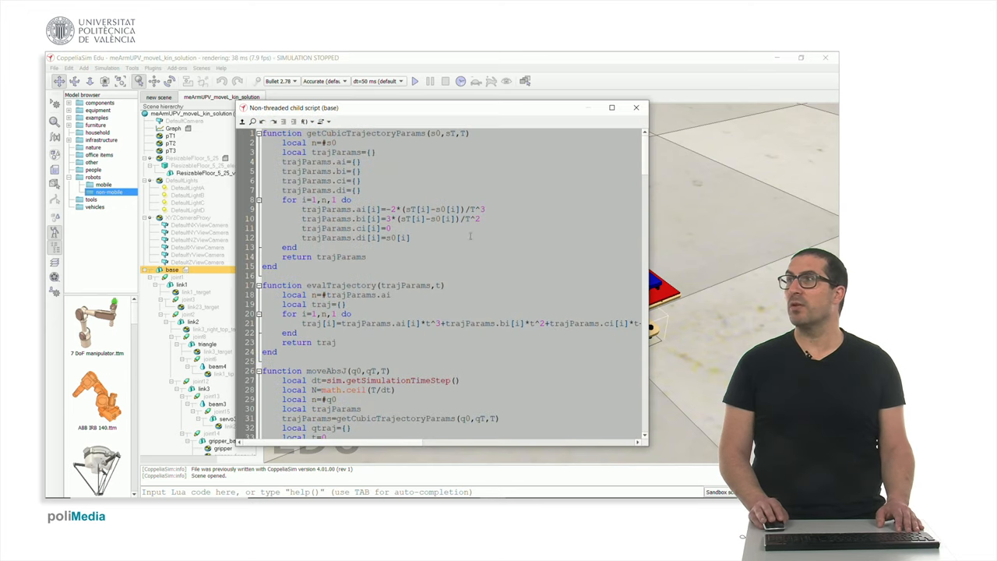
{"action": "scroll", "scroll_direction": "down", "scroll_amount": 3}
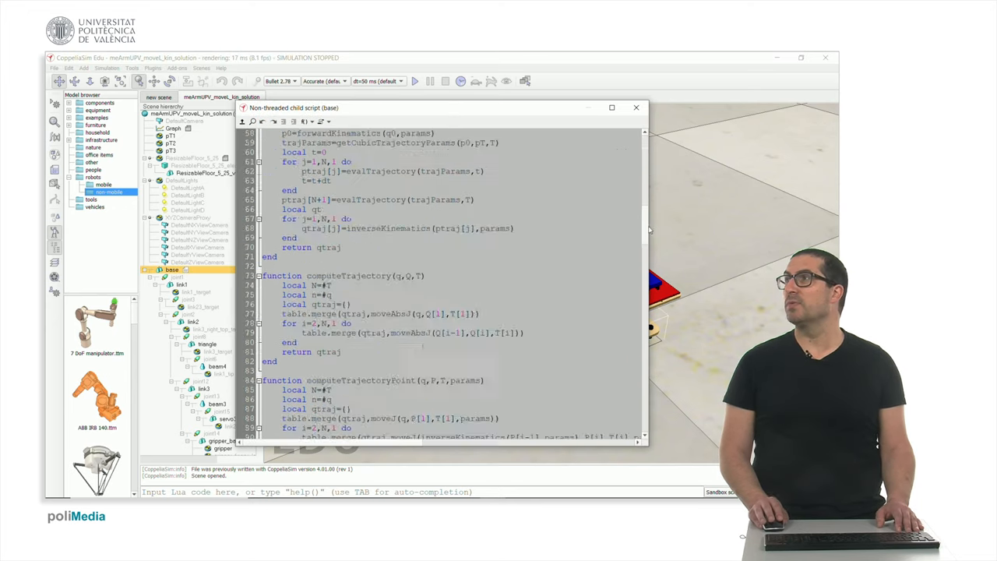
{"action": "scroll", "scroll_direction": "down", "scroll_amount": 3}
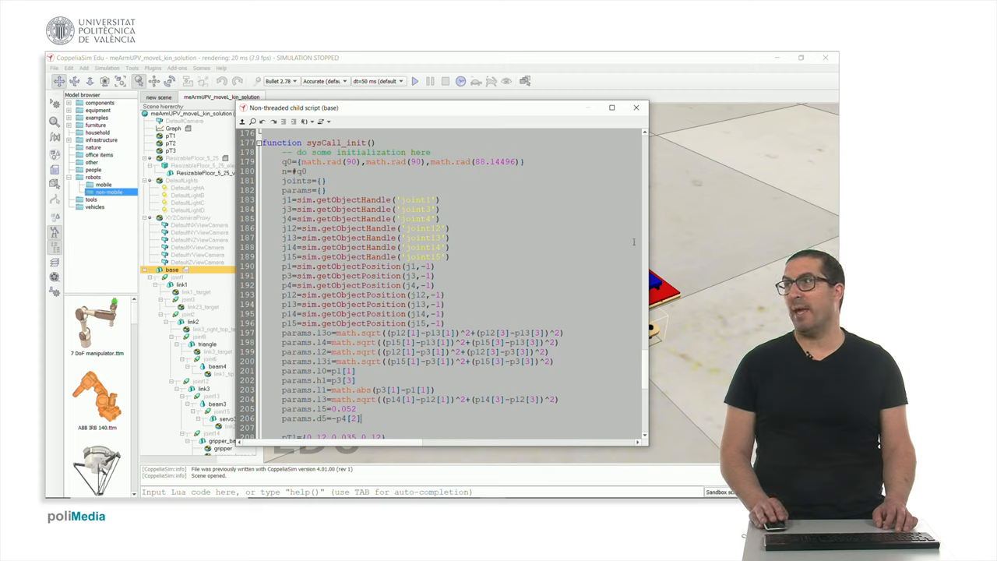
{"action": "scroll", "scroll_direction": "down", "scroll_amount": 3}
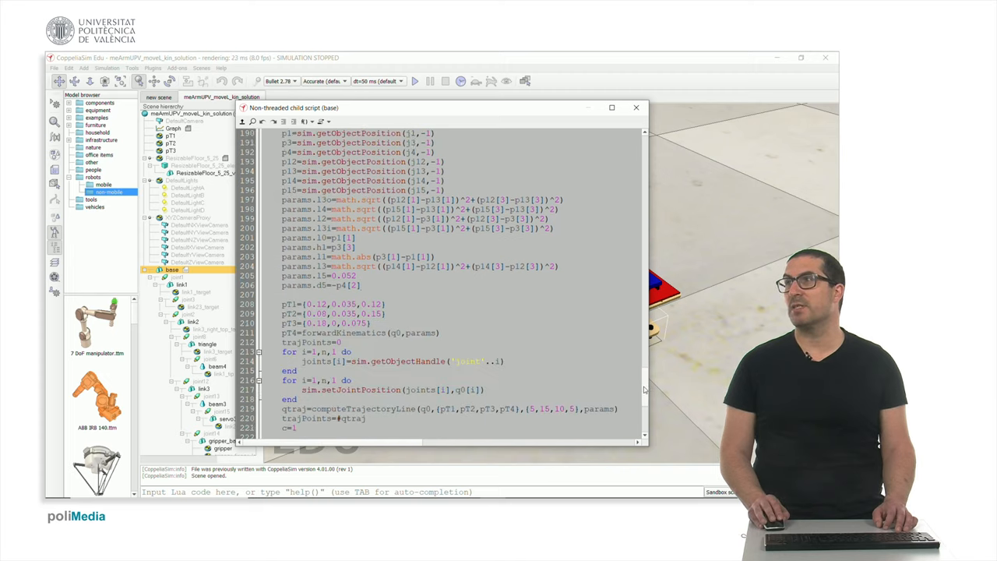
{"action": "scroll", "scroll_direction": "up", "scroll_amount": 3}
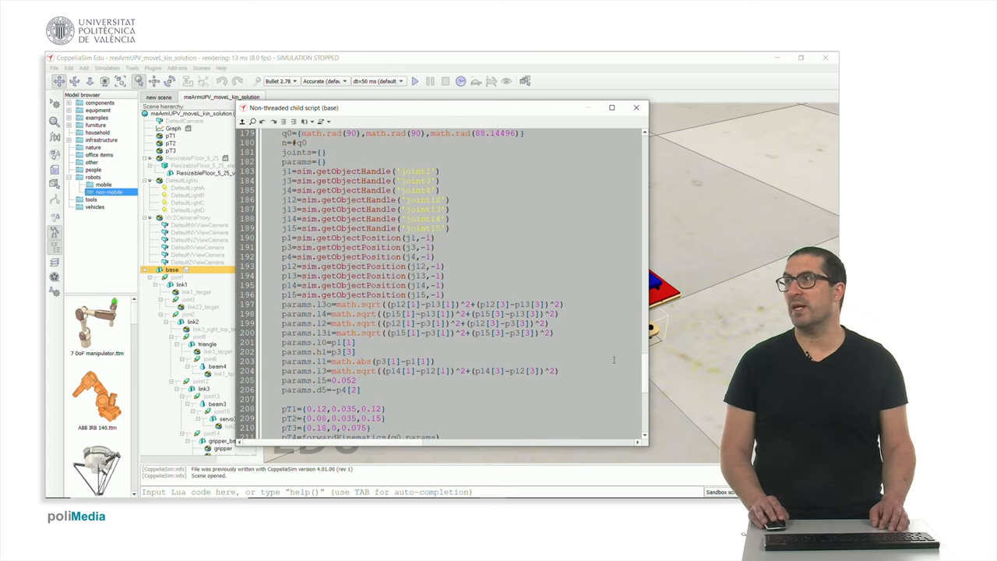
{"action": "scroll", "scroll_direction": "down", "scroll_amount": 3}
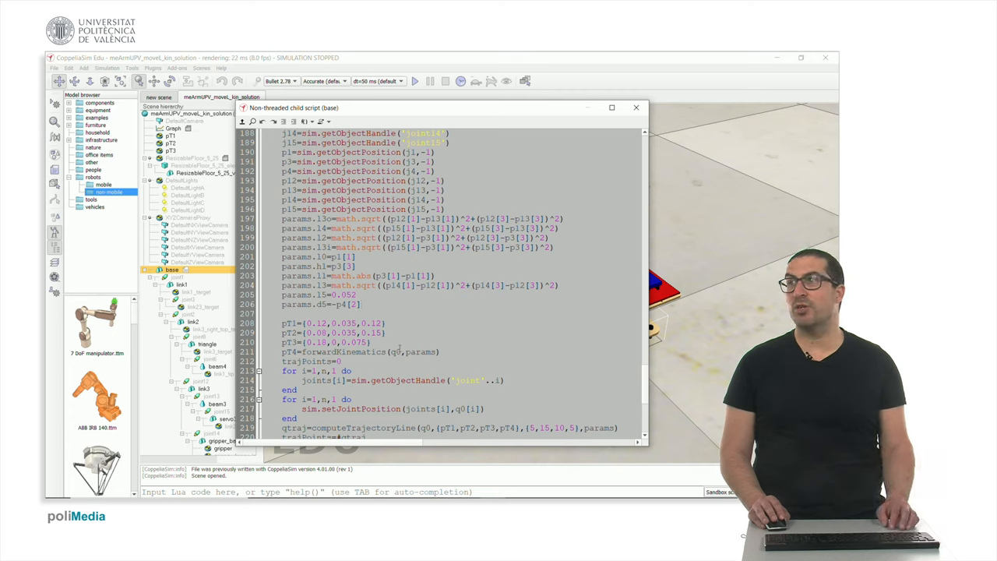
{"action": "double_click", "coordinate": [395, 351]}
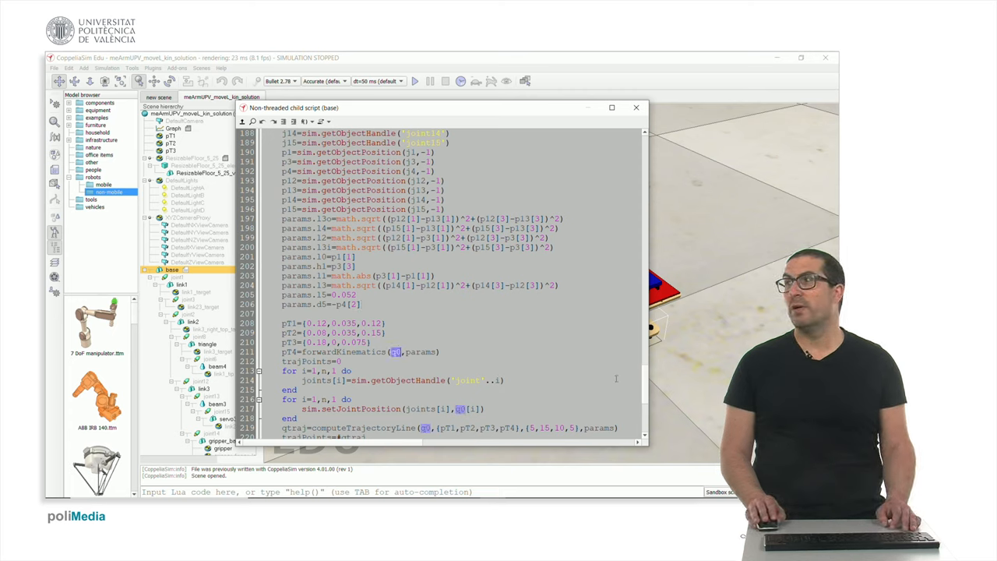
{"action": "scroll", "scroll_direction": "up", "scroll_amount": 3}
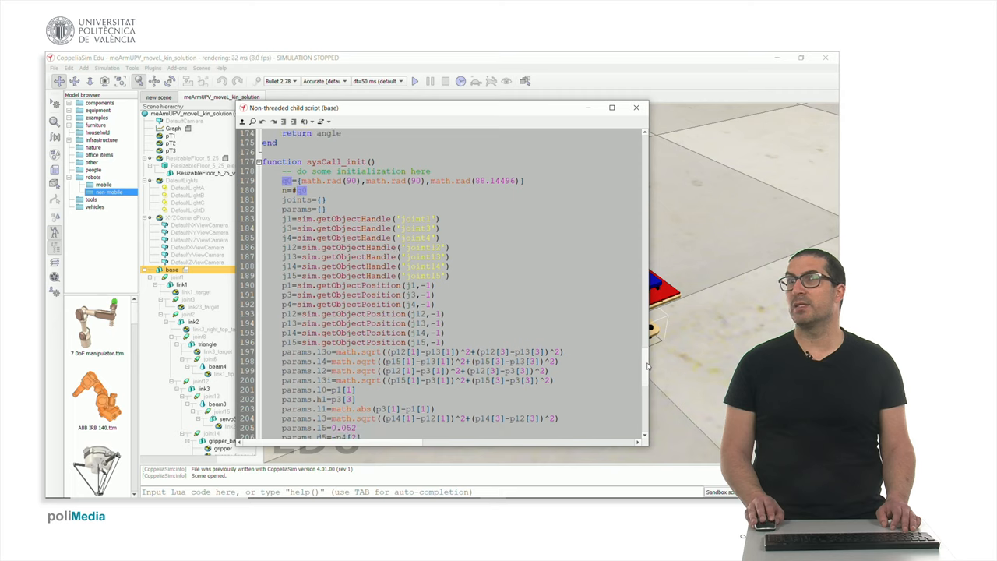
{"action": "scroll", "scroll_direction": "down", "scroll_amount": 3}
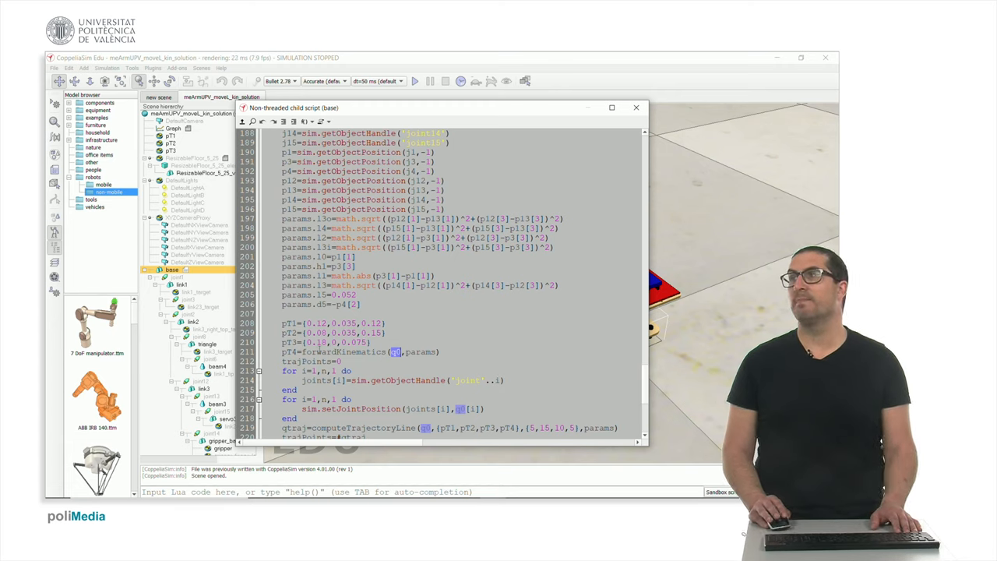
{"action": "scroll", "scroll_direction": "down", "scroll_amount": 3}
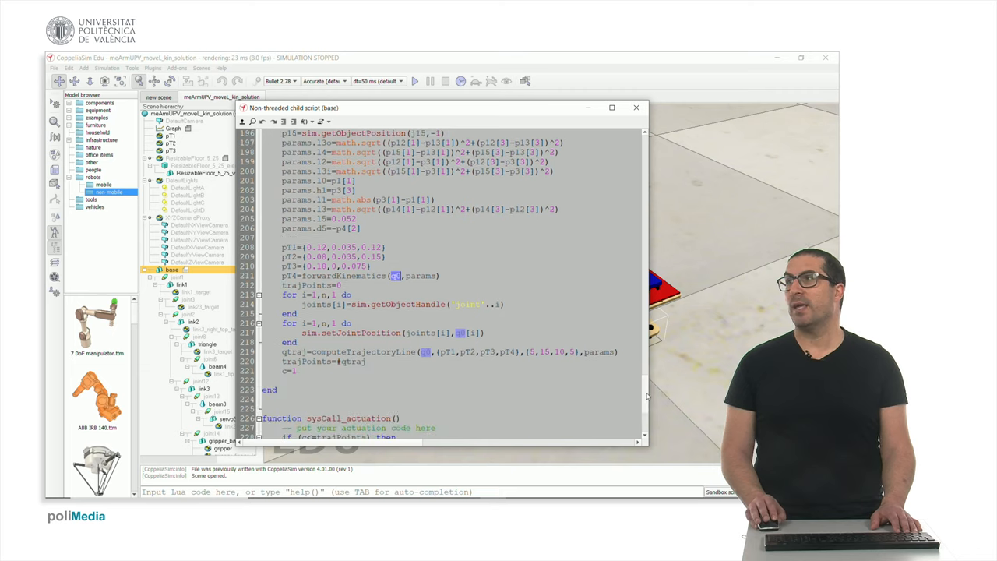
{"action": "scroll", "scroll_direction": "down", "scroll_amount": 3}
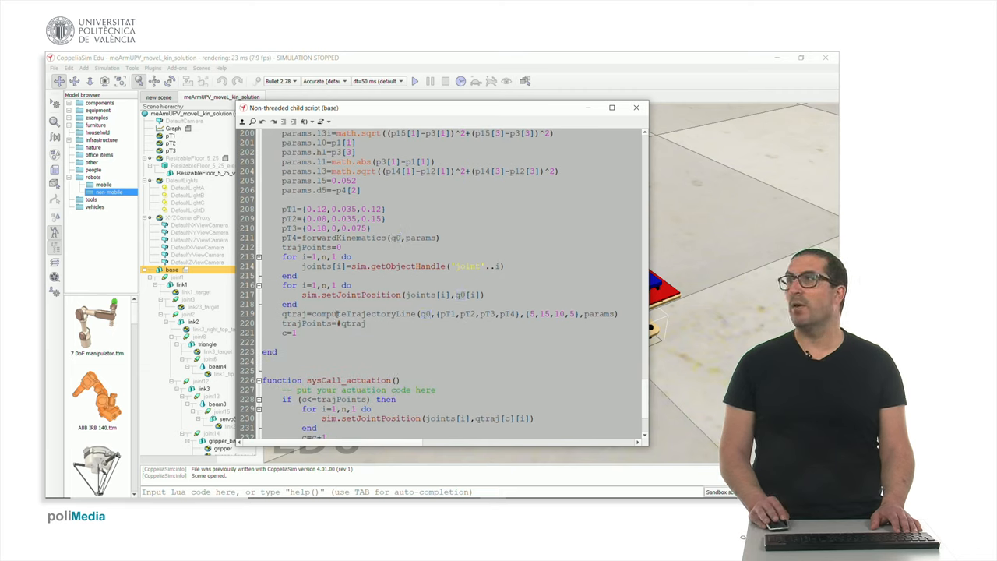
{"action": "double_click", "coordinate": [364, 314]}
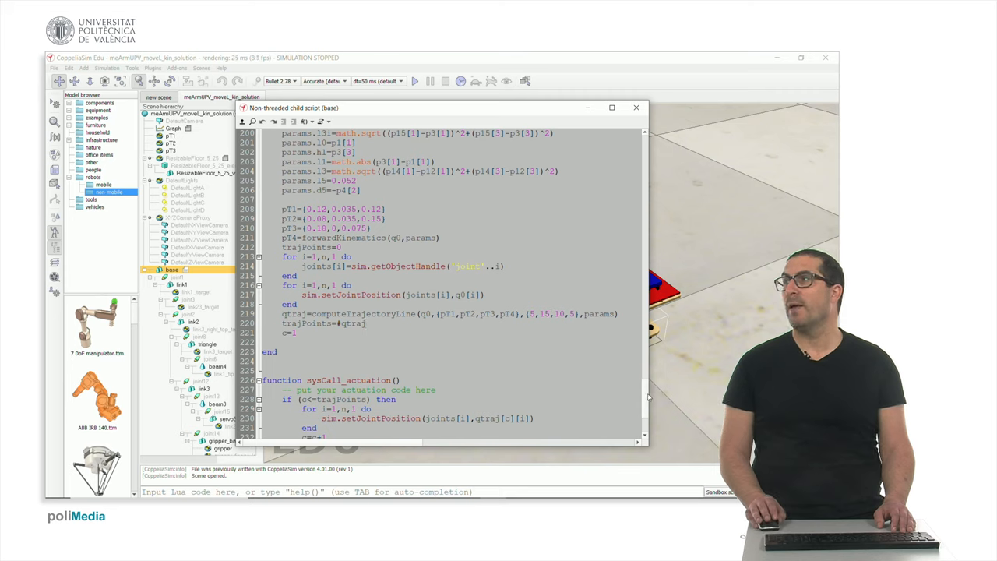
{"action": "scroll", "scroll_direction": "down", "scroll_amount": 3}
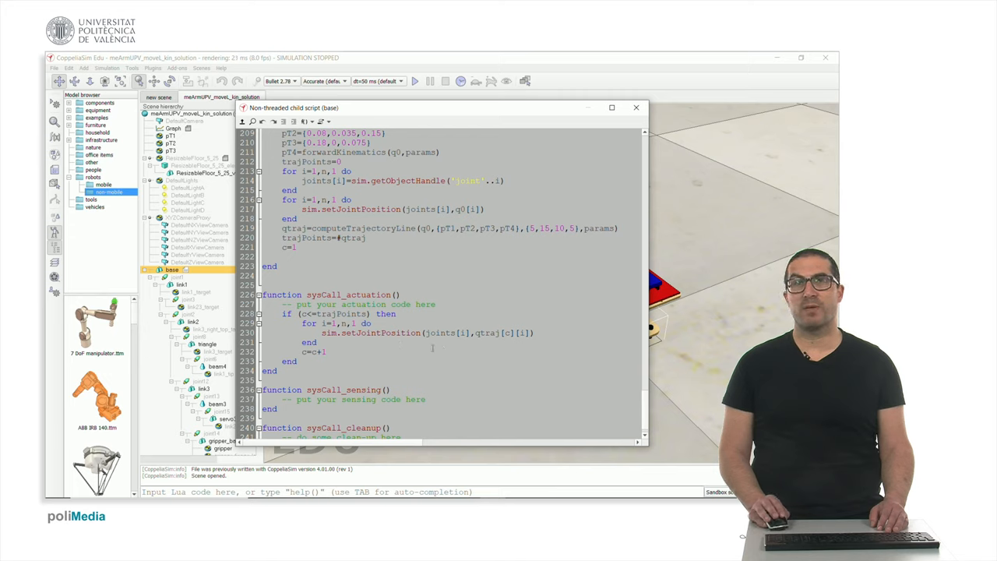
- Scroll up to the computeTrajectoryPoint and computeTrajectoryLine functions in the base script
{"action": "scroll", "scroll_direction": "up", "scroll_amount": 3}
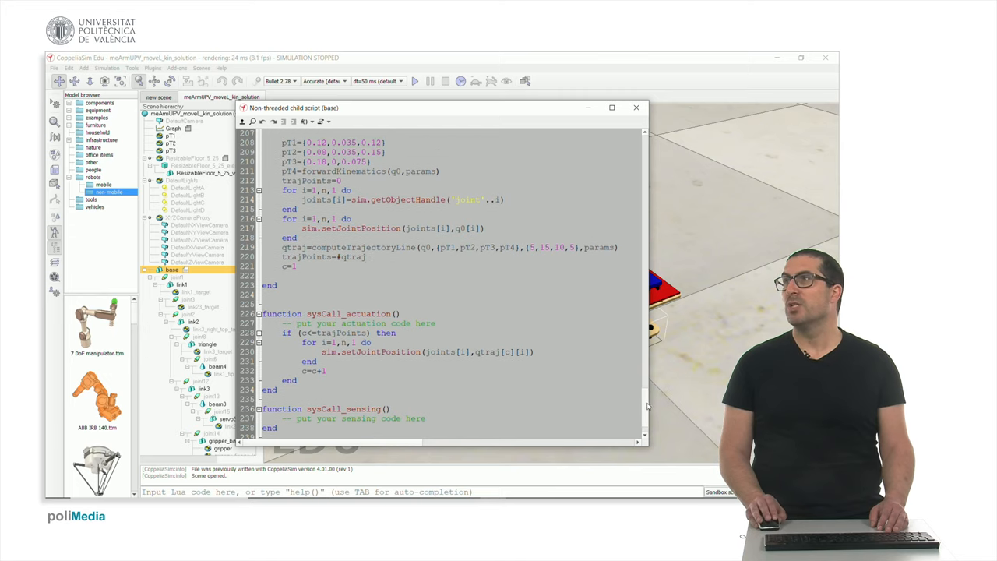
{"action": "scroll", "scroll_direction": "up", "scroll_amount": 3}
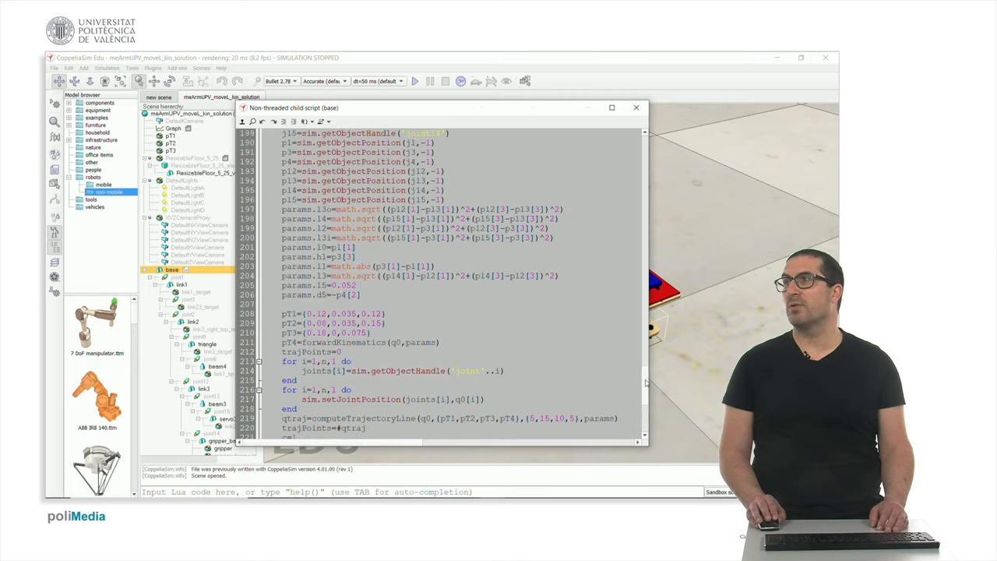
{"action": "scroll", "scroll_direction": "up", "scroll_amount": 3}
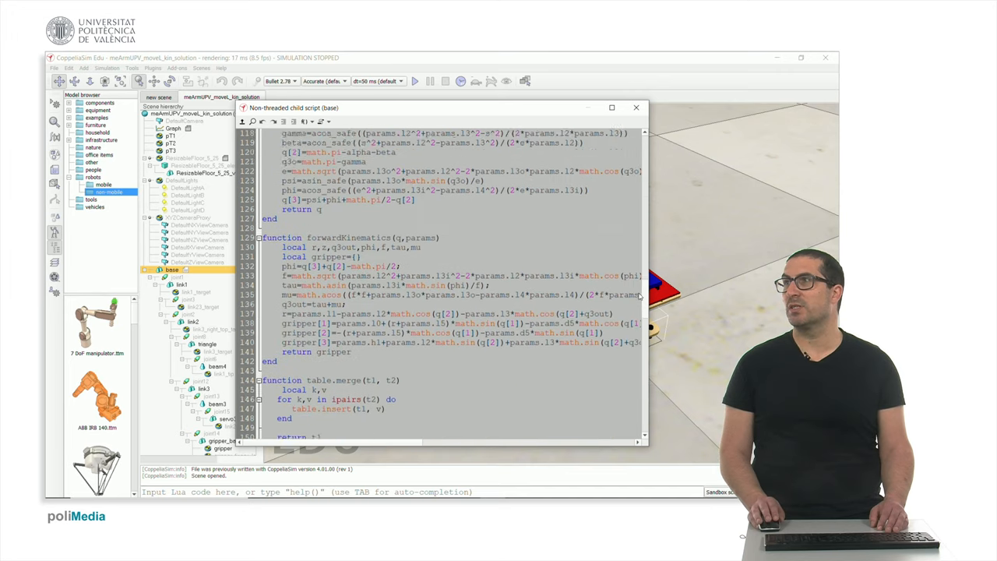
{"action": "scroll", "scroll_direction": "up", "scroll_amount": 3}
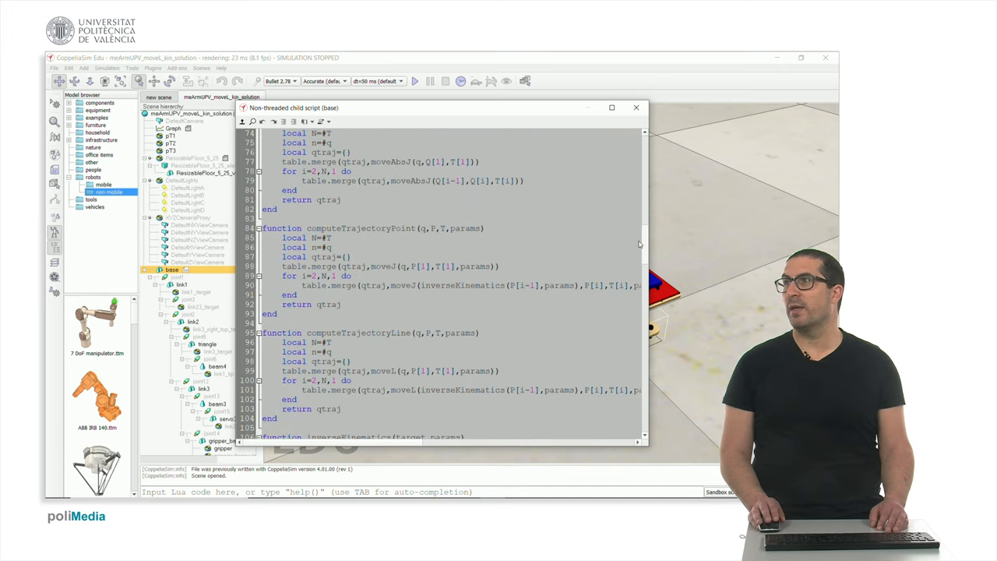
{"action": "scroll", "scroll_direction": "down", "scroll_amount": 3}
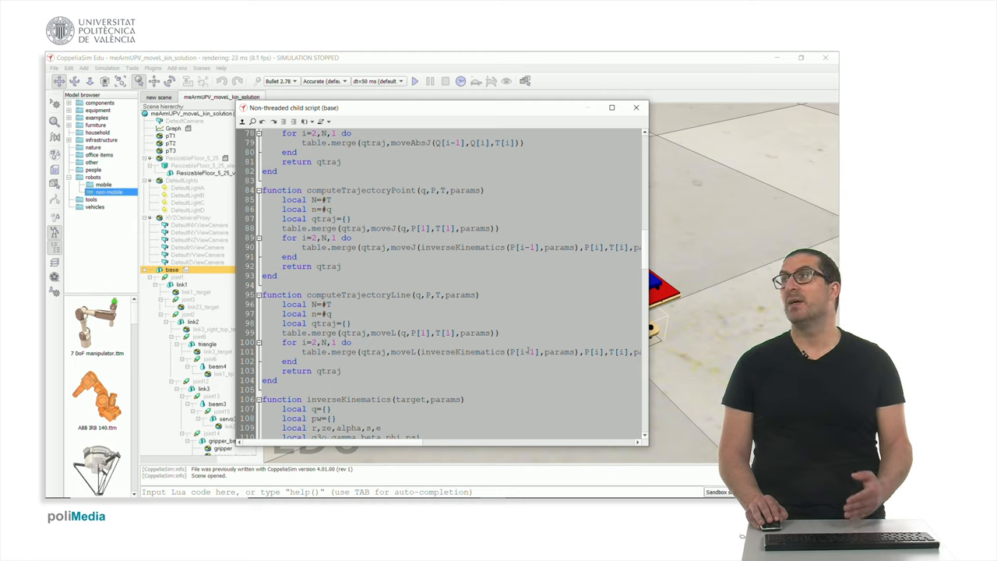
- Select P[i-1] in computeTrajectoryLine, scroll up to moveL, and select ptraj
{"action": "double_click", "coordinate": [522, 351]}
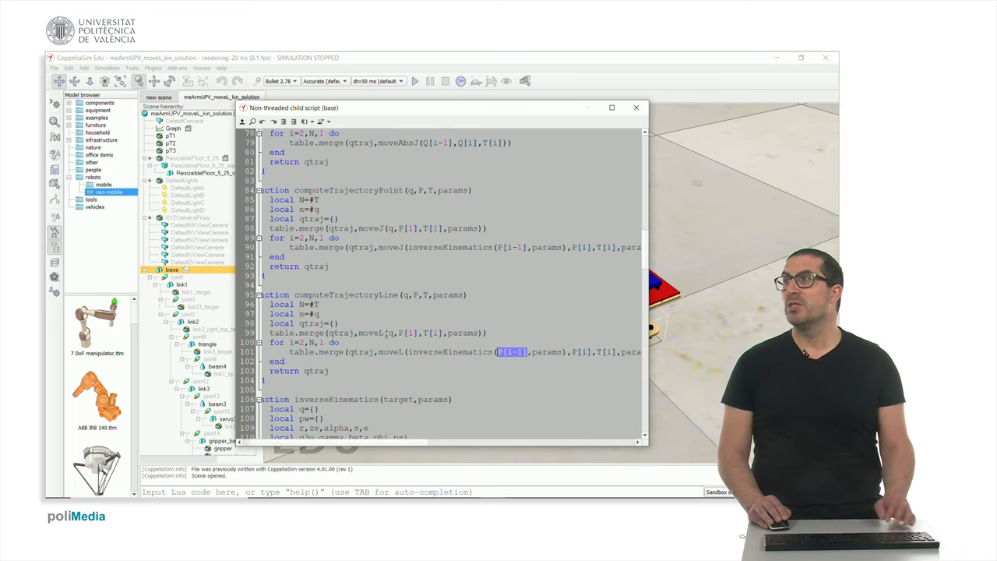
{"action": "scroll", "scroll_direction": "up", "scroll_amount": 3}
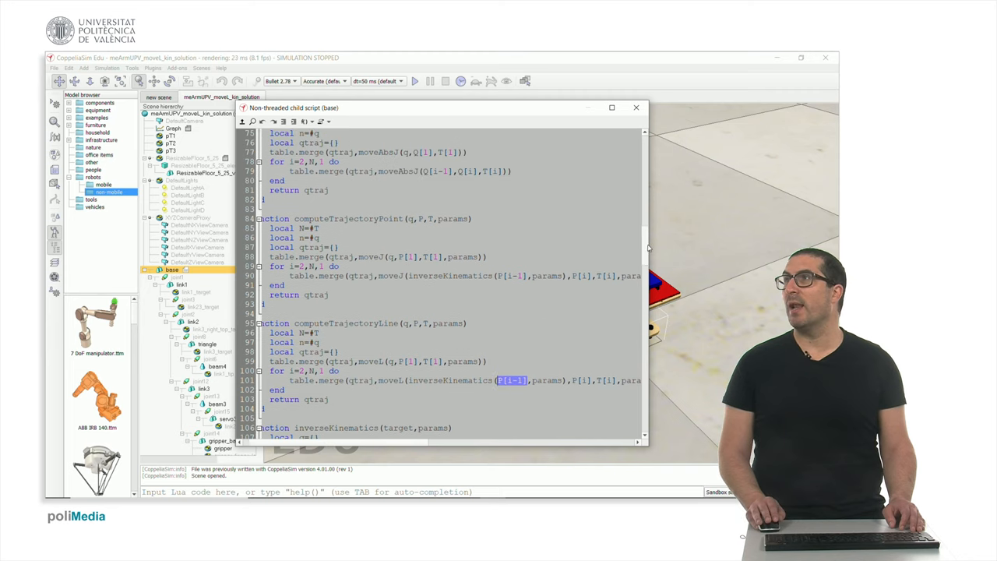
{"action": "scroll", "scroll_direction": "down", "scroll_amount": 3}
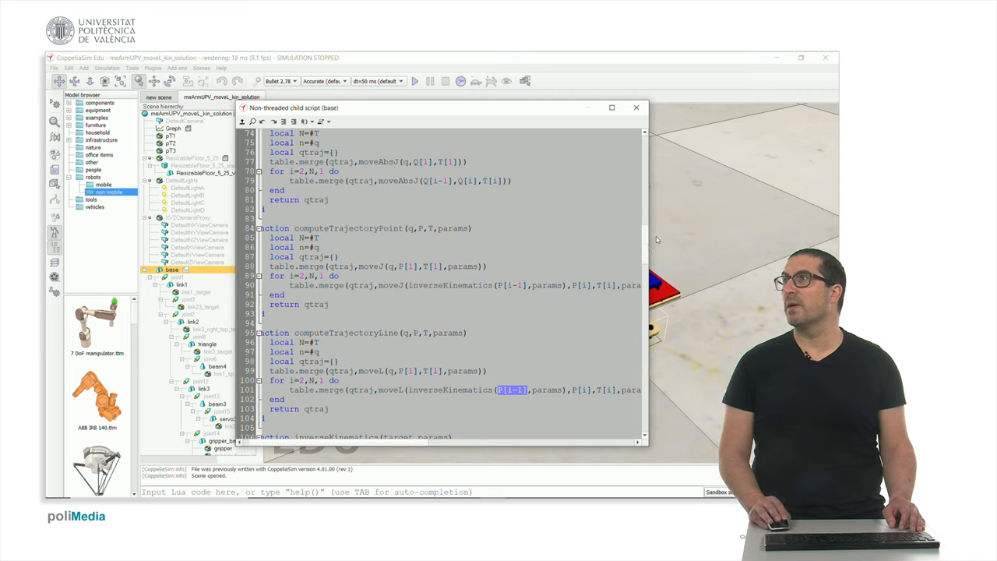
{"action": "scroll", "scroll_direction": "up", "scroll_amount": 3}
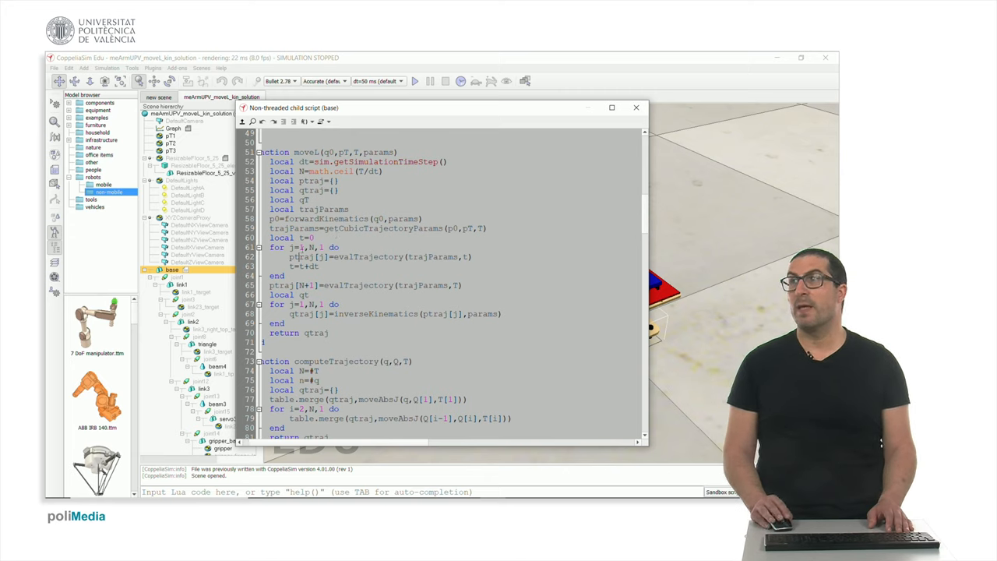
{"action": "double_click", "coordinate": [302, 180]}
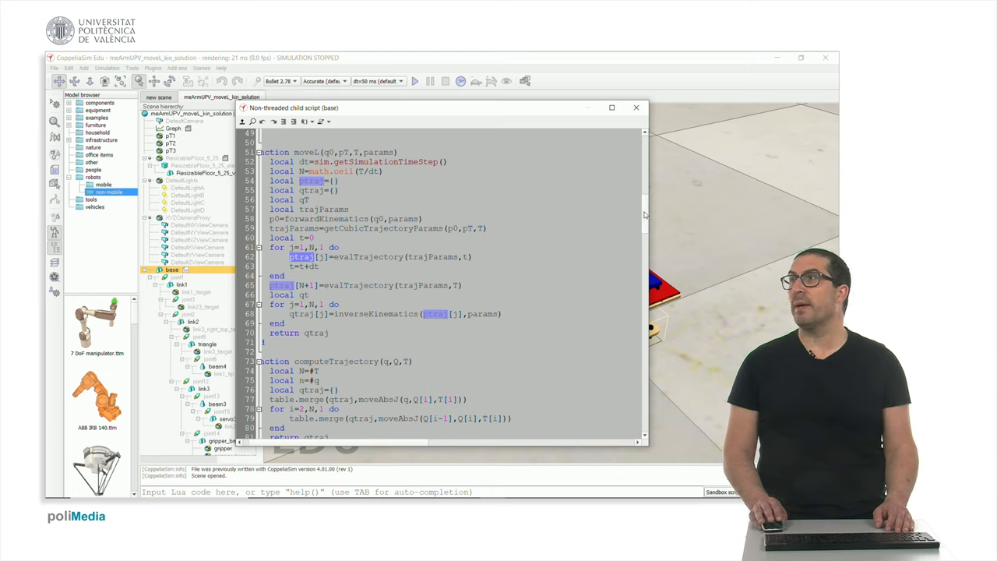
- Scroll down from moveL to the inverseKinematics and forwardKinematics functions
{"action": "scroll", "scroll_direction": "down", "scroll_amount": 3}
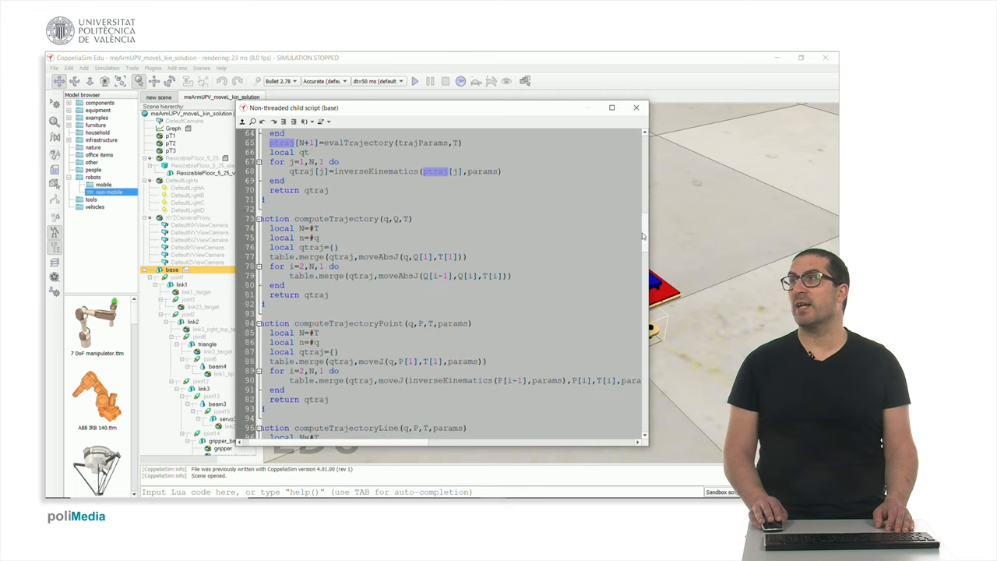
{"action": "scroll", "scroll_direction": "down", "scroll_amount": 3}
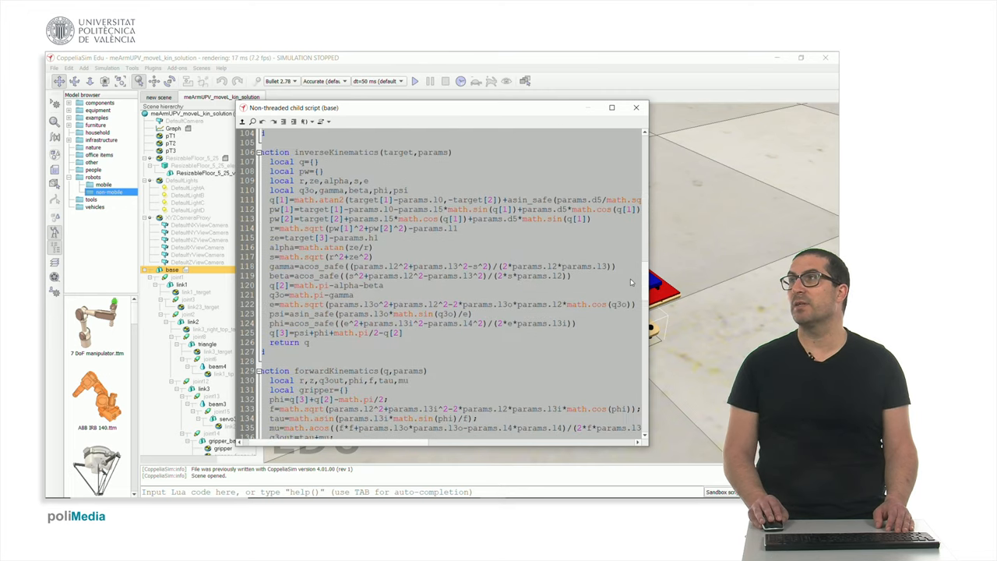
- Close the base script editor, start the meArm simulation and focus its joint graph
{"action": "scroll", "scroll_direction": "down", "scroll_amount": 3}
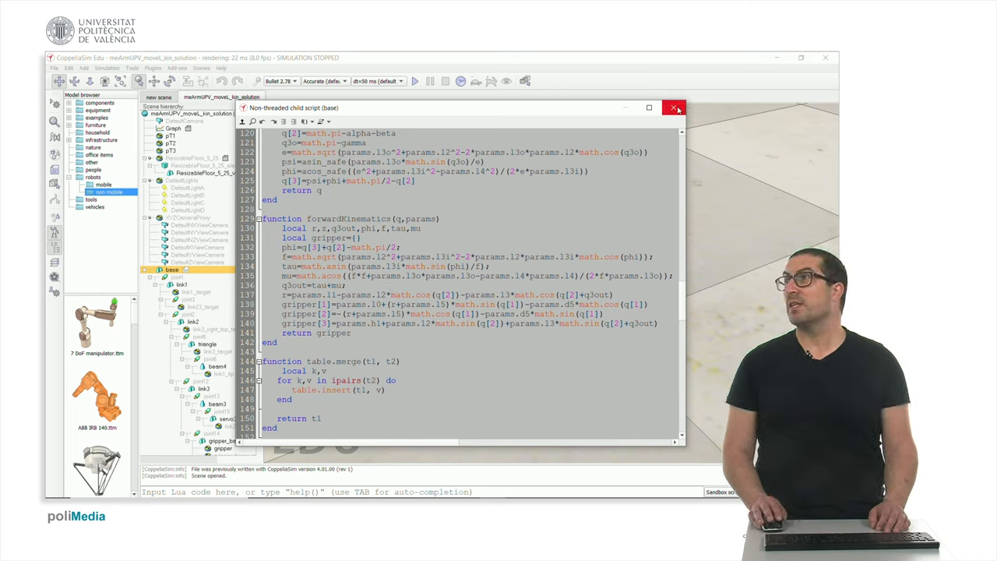
{"action": "mouse_move", "coordinate": [674, 108]}
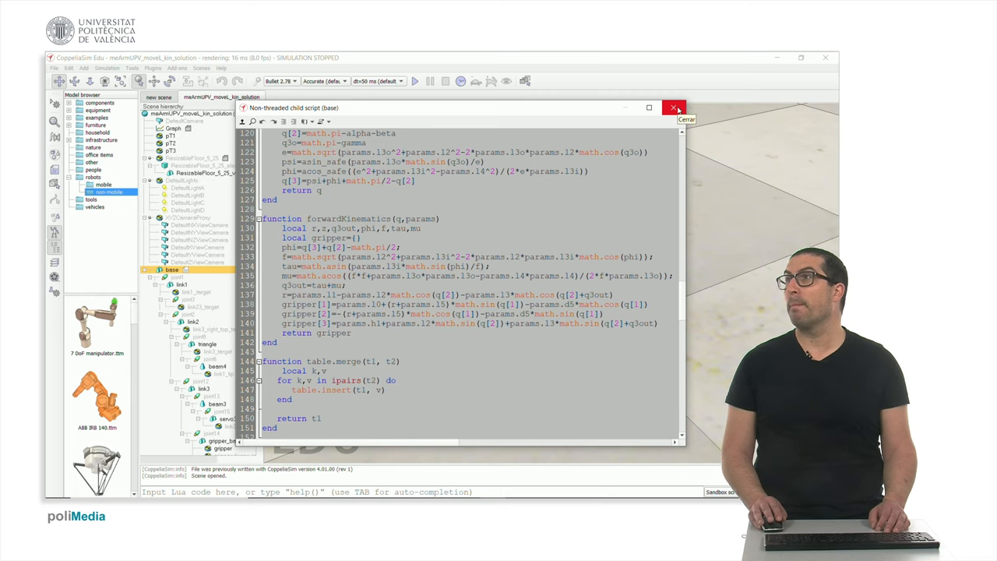
{"action": "left_click", "coordinate": [674, 108]}
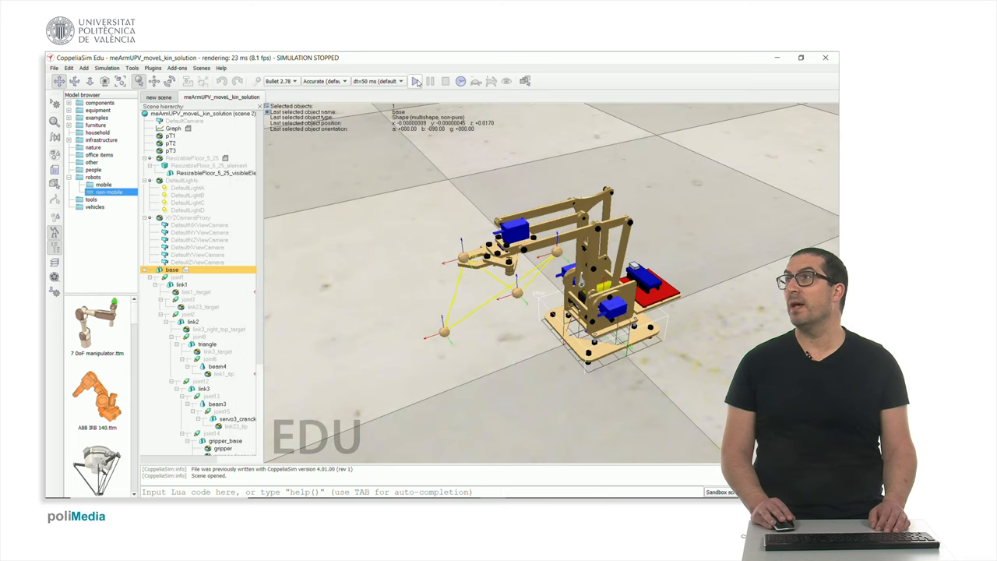
{"action": "left_click", "coordinate": [416, 81]}
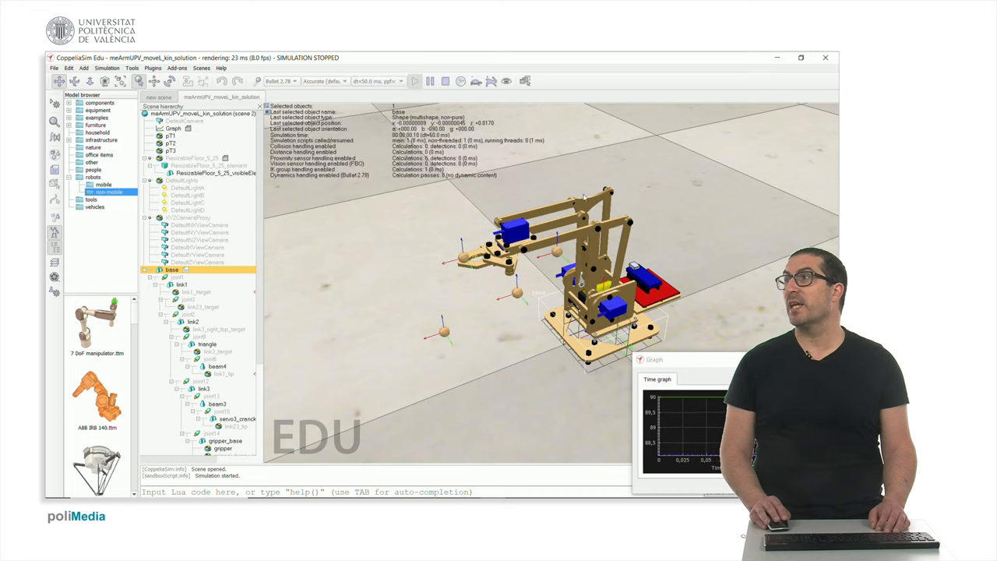
{"action": "left_click", "coordinate": [415, 81]}
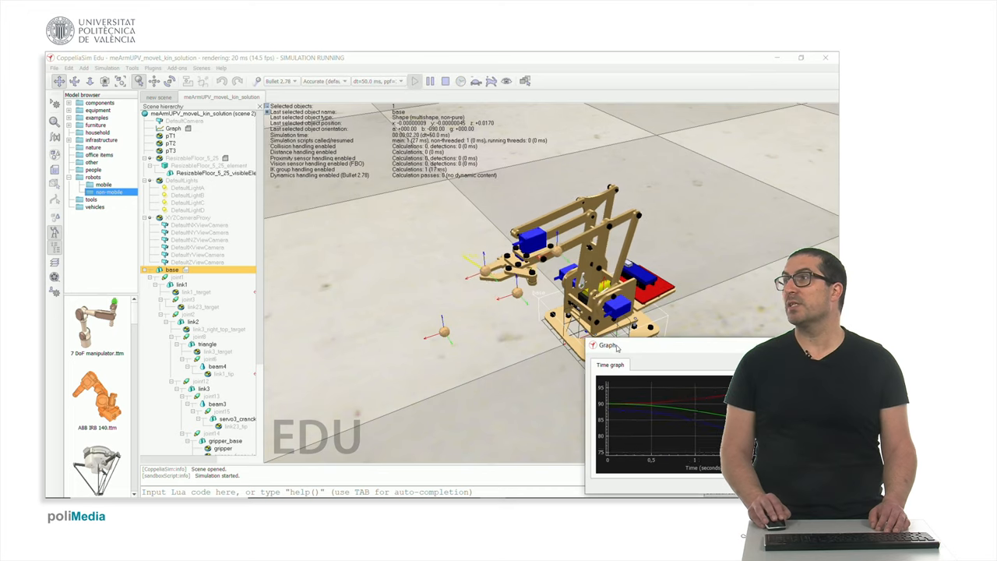